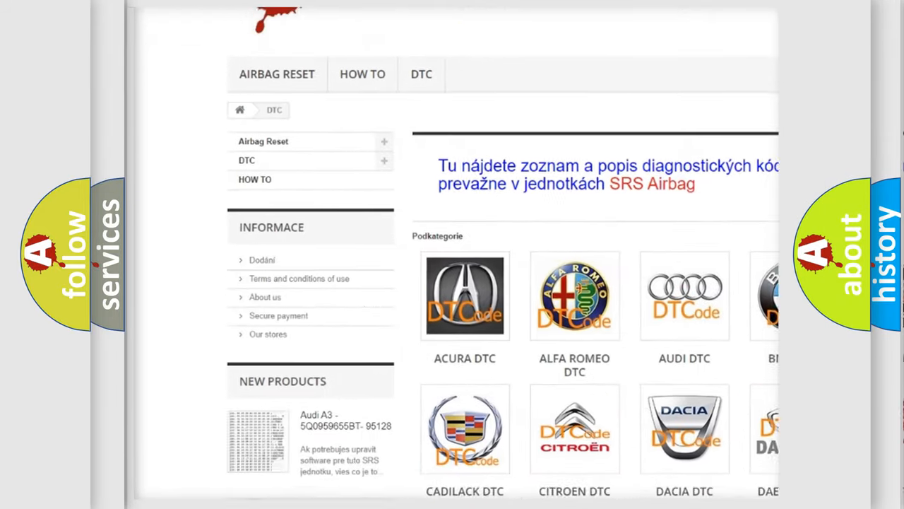
pyautogui.scroll(-3)
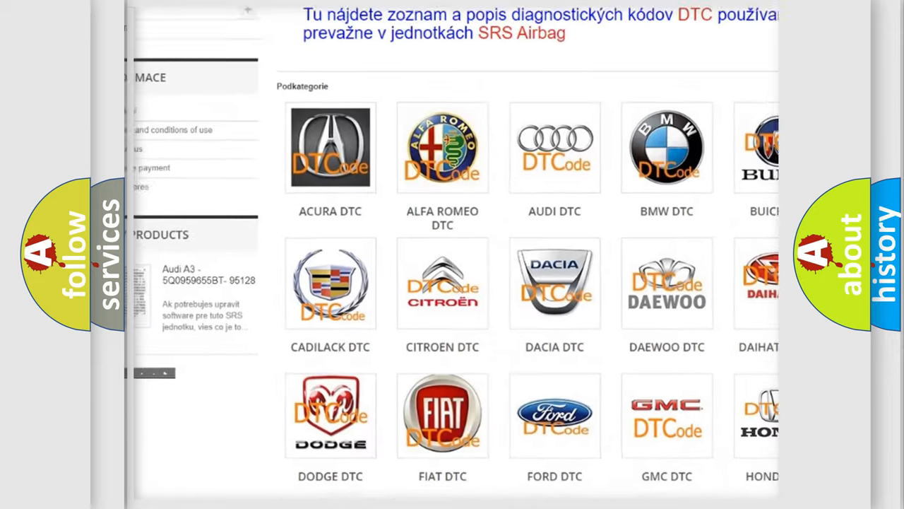
pyautogui.scroll(-3)
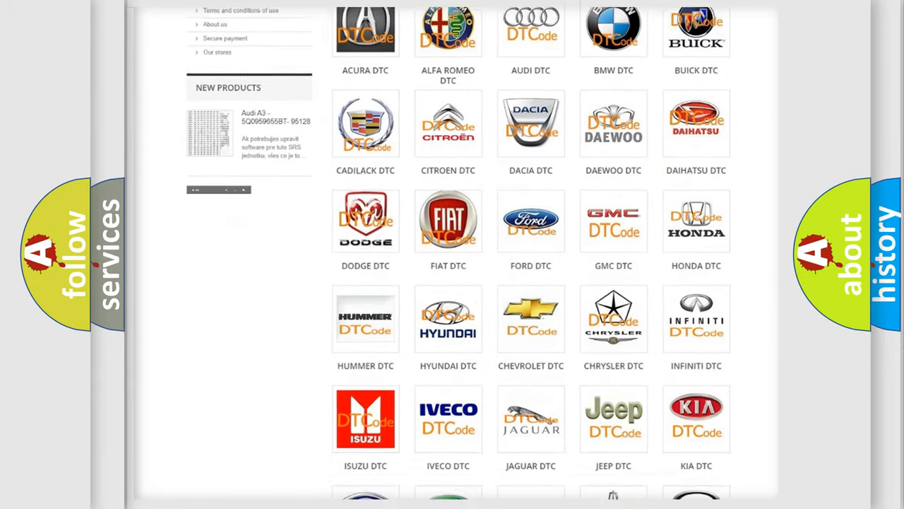
pyautogui.scroll(-3)
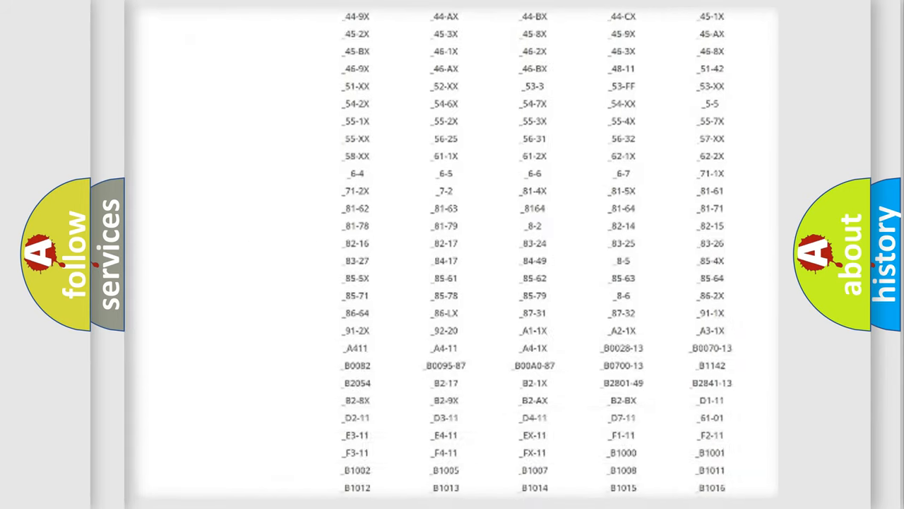
pyautogui.scroll(-3)
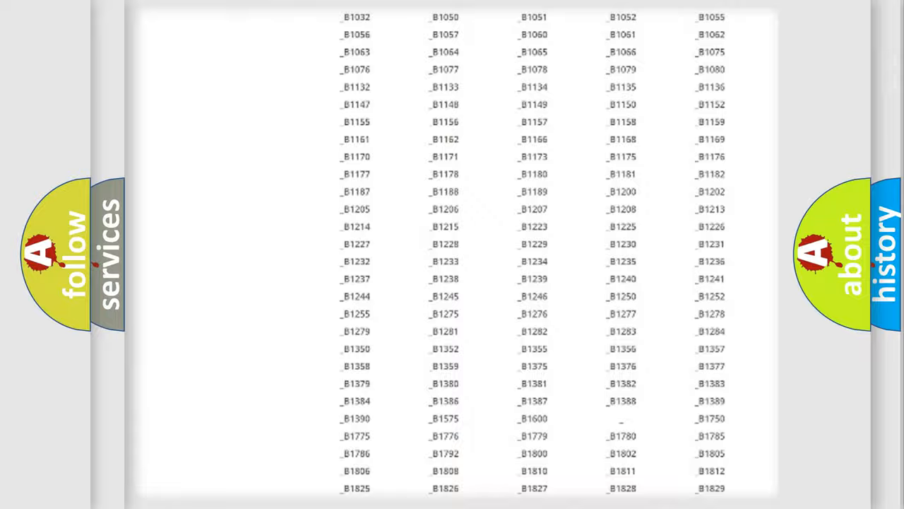